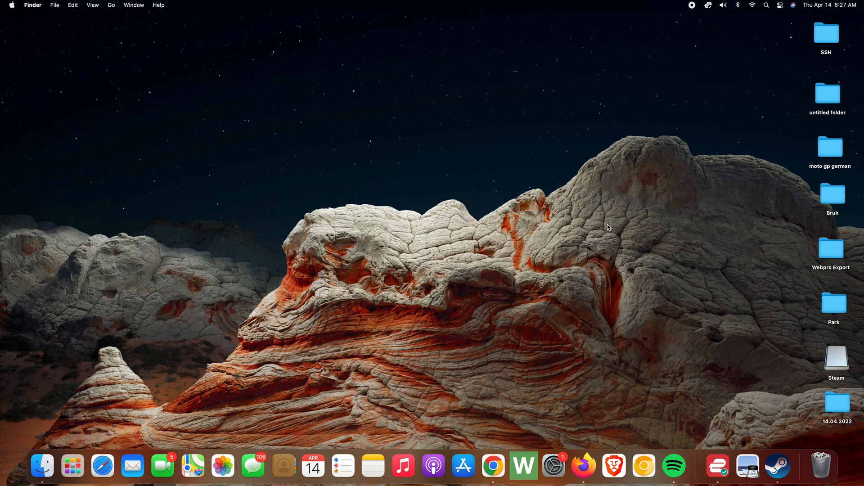
mouse_move(757, 111)
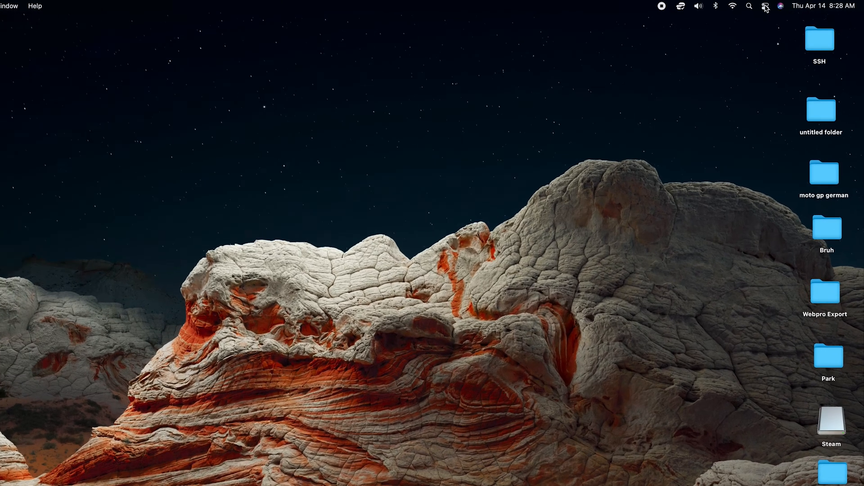
Step: Reach the Bluetooth settings pane from the menu bar's Control Center Bluetooth module
click(759, 6)
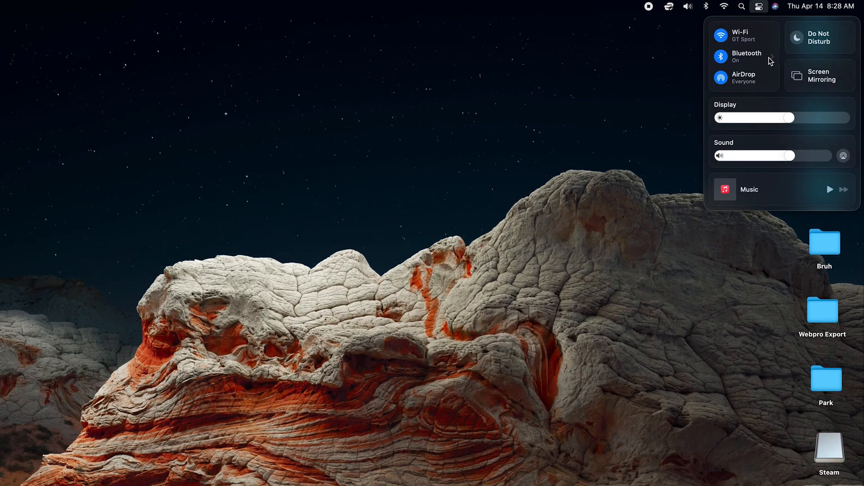
click(741, 56)
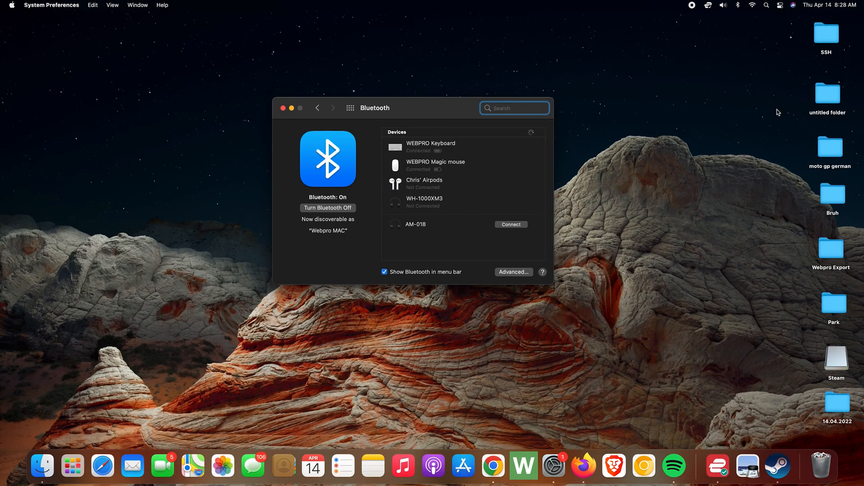
mouse_move(282, 108)
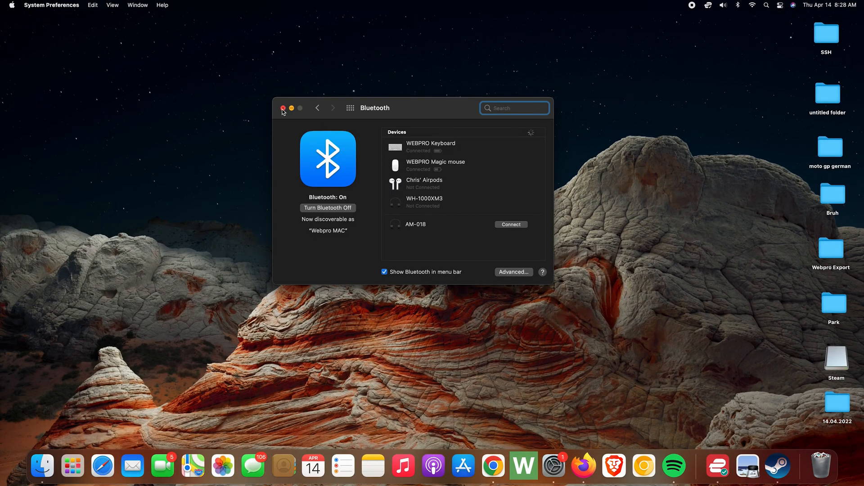
Step: Close the Bluetooth window and pull down the Apple menu in Finder
click(282, 108)
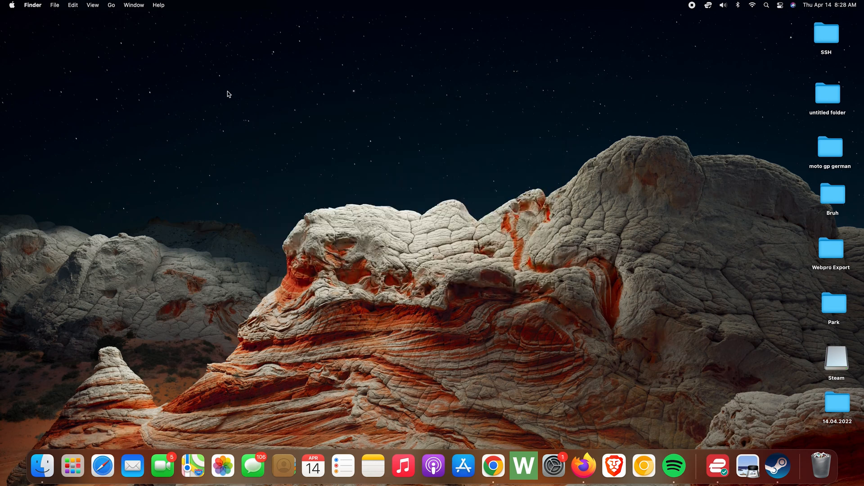
mouse_move(44, 40)
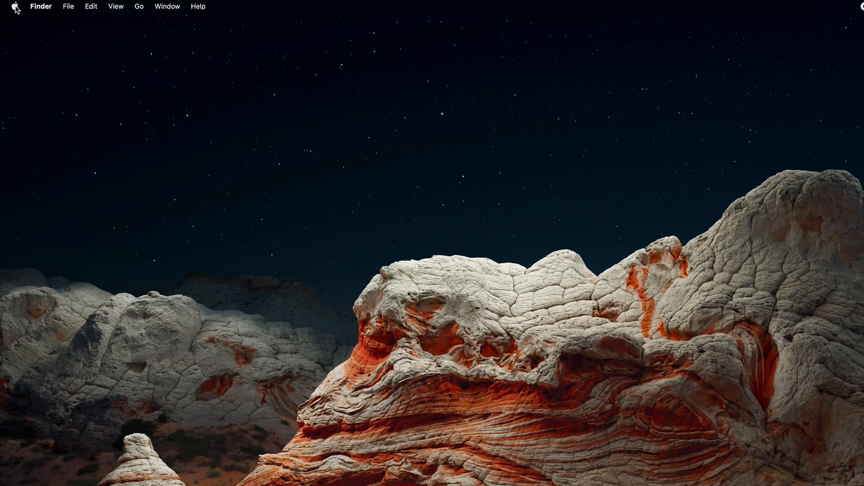
click(15, 7)
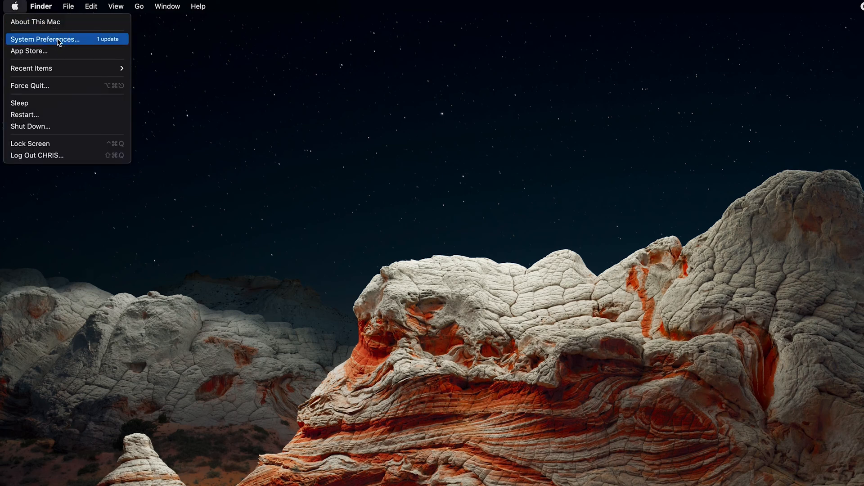
Step: Launch System Preferences and show its Bluetooth pane with the paired devices
click(45, 39)
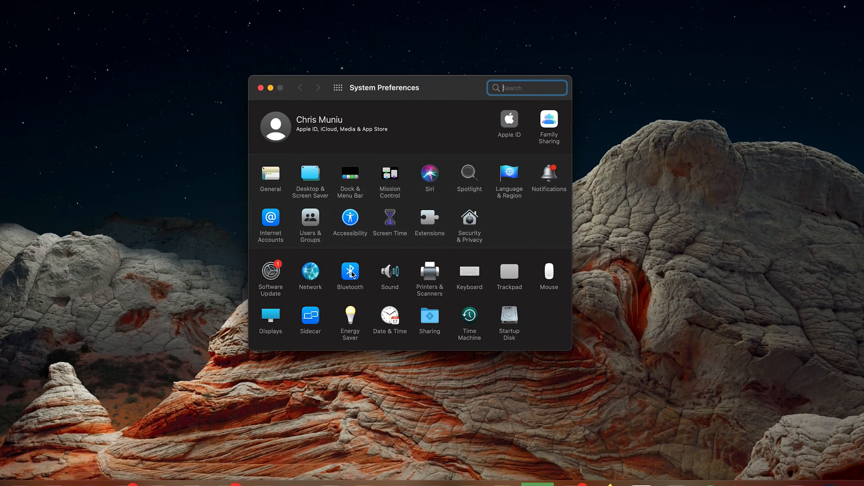
click(350, 276)
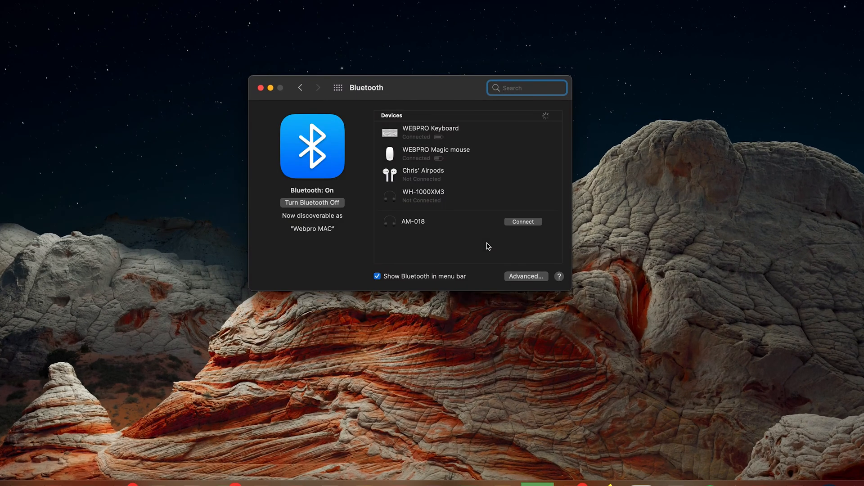